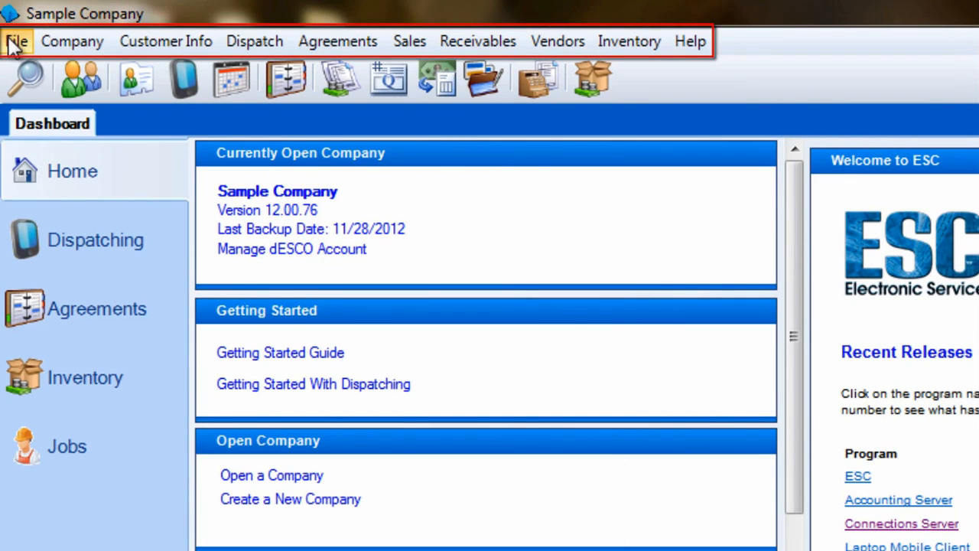
mouse_move(165, 40)
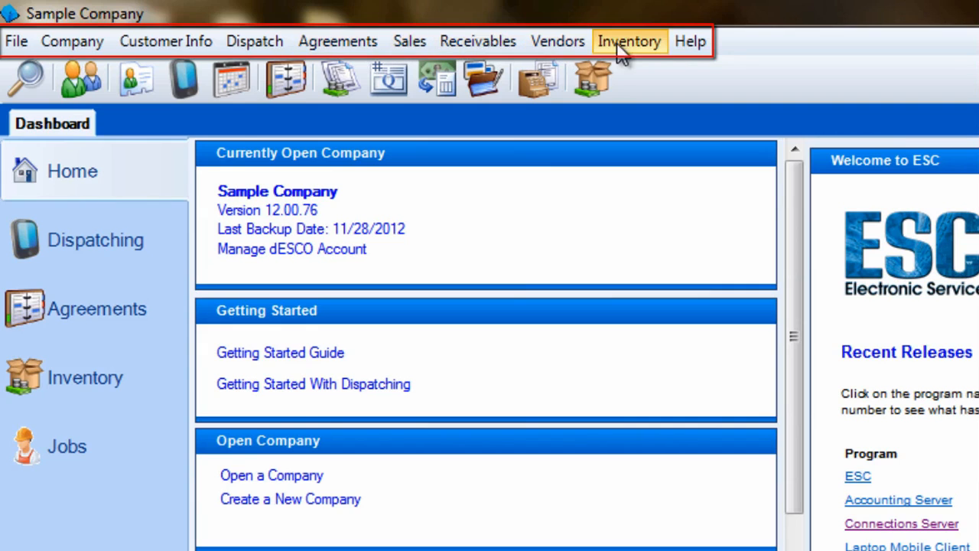
mouse_move(689, 42)
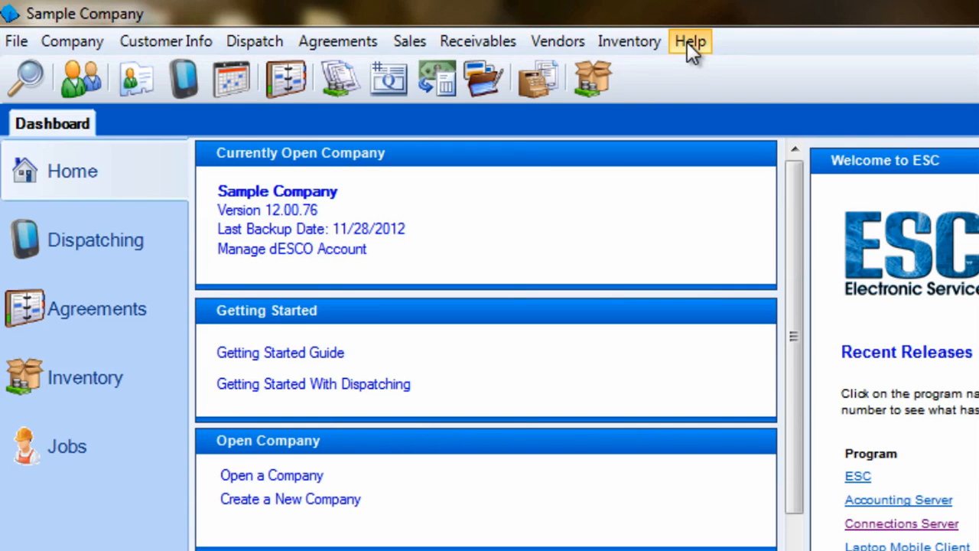
mouse_move(727, 52)
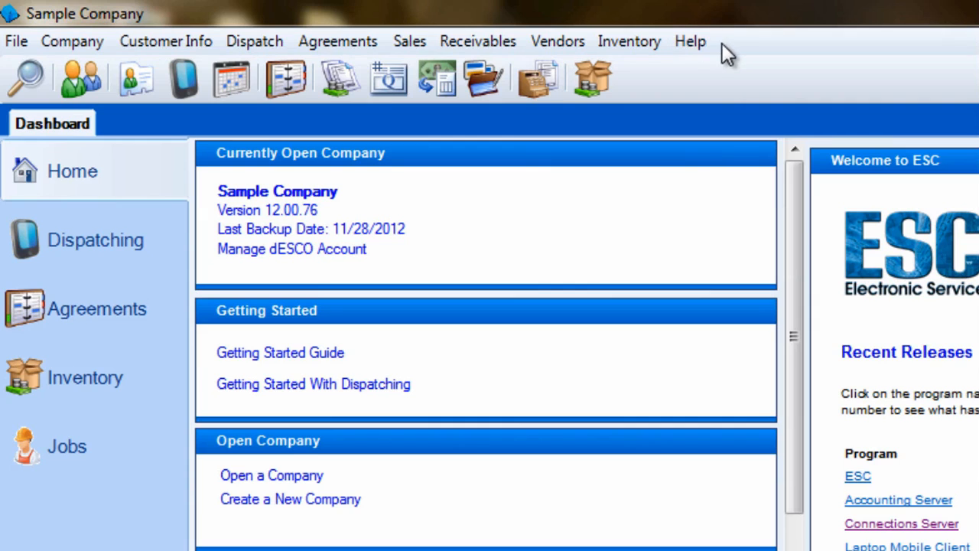
mouse_move(268, 38)
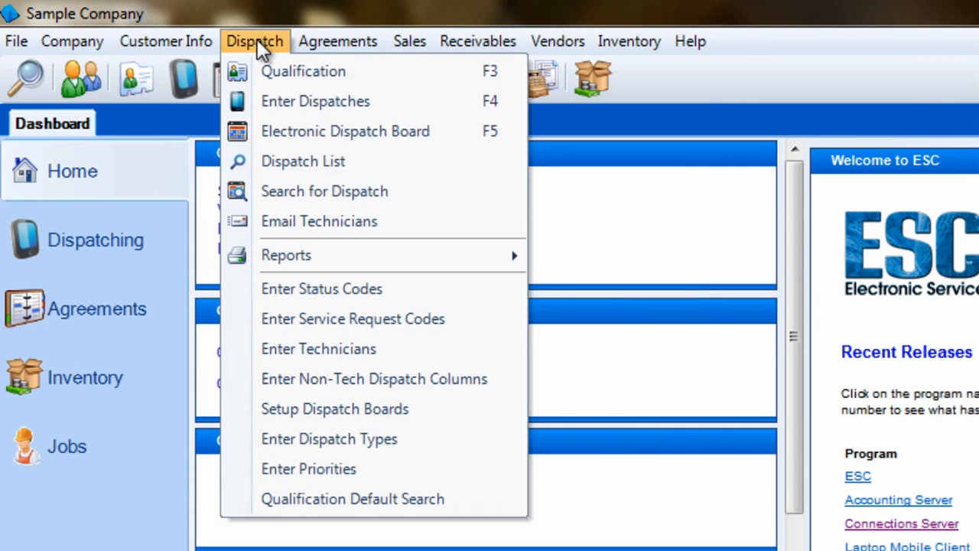
mouse_move(375, 70)
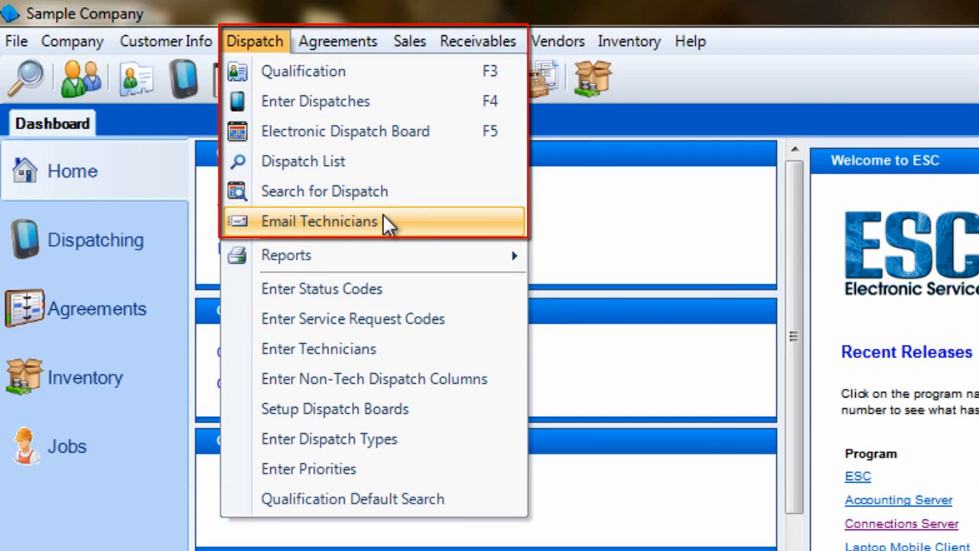
mouse_move(404, 101)
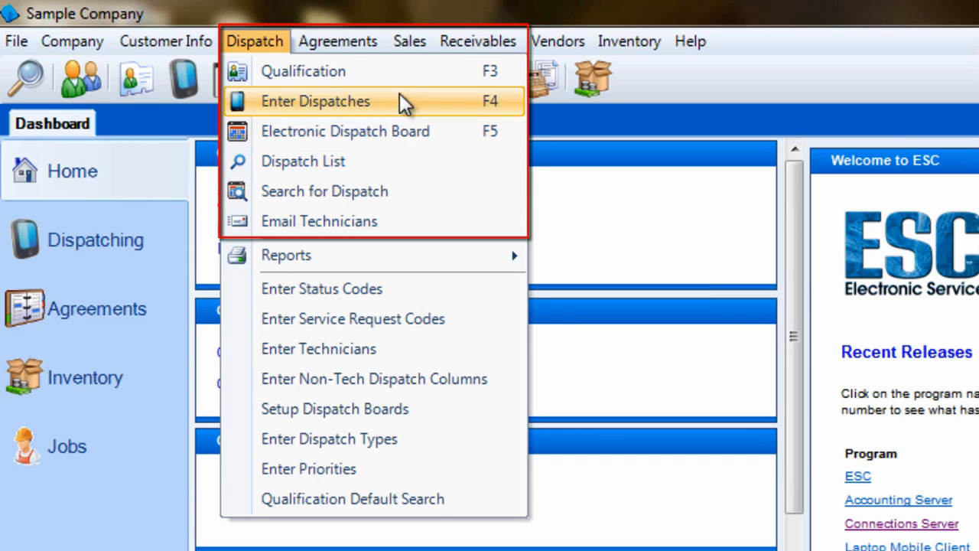
mouse_move(452, 132)
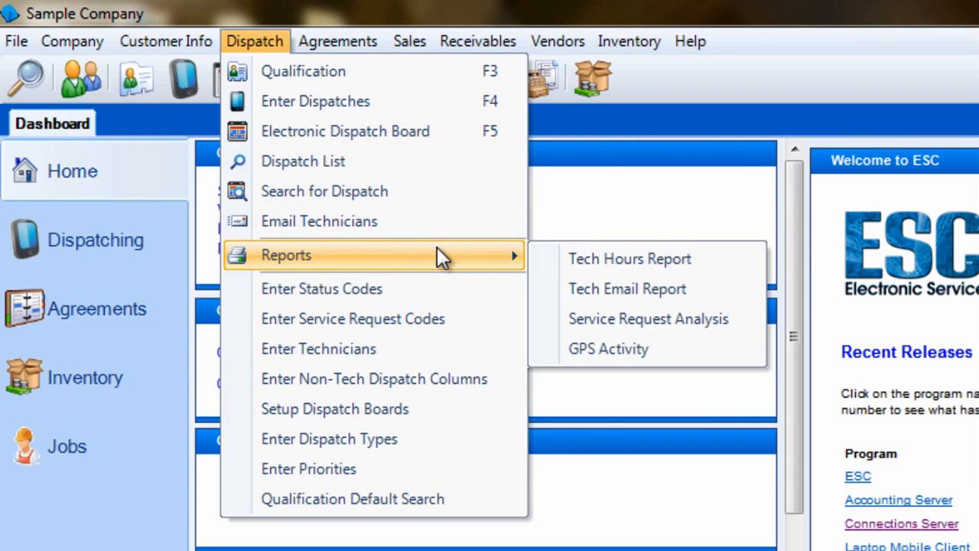
mouse_move(630, 258)
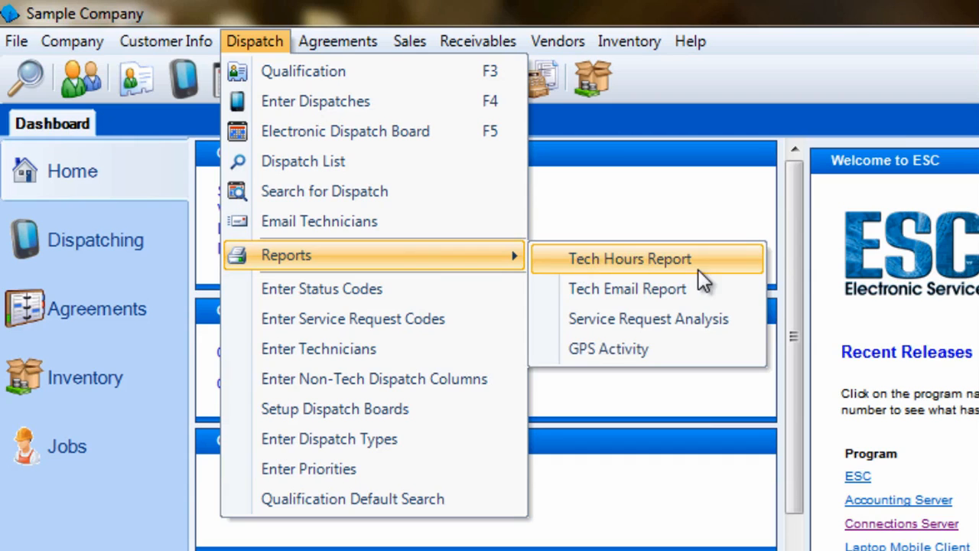
mouse_move(685, 348)
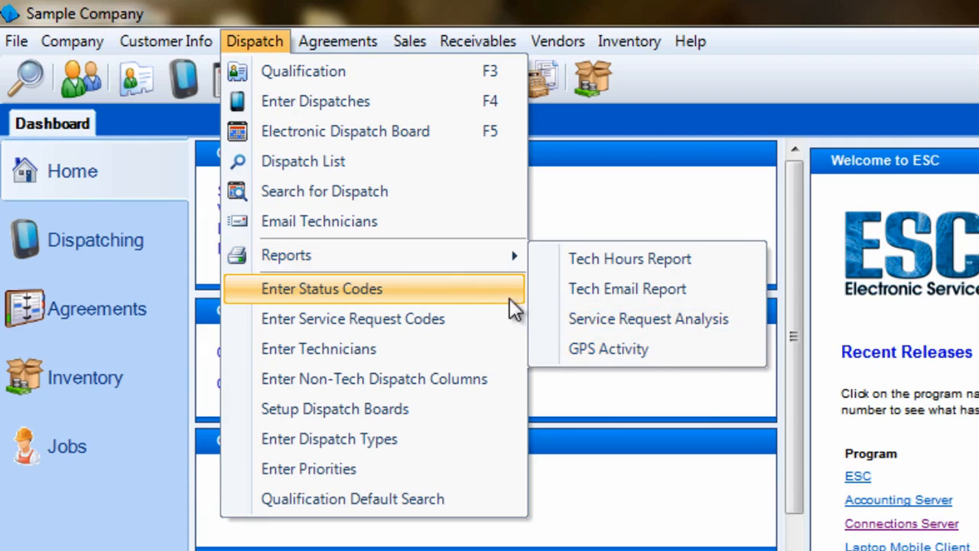
mouse_move(436, 319)
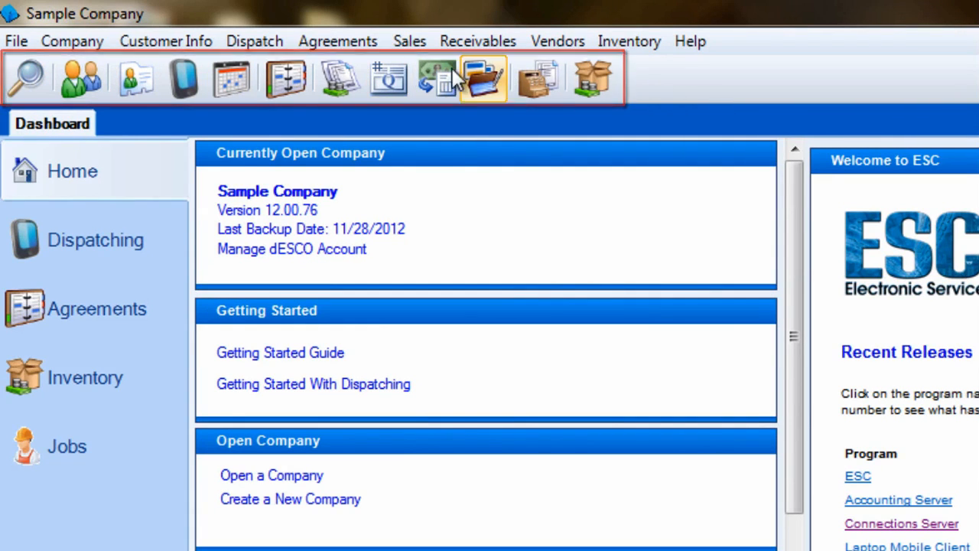
mouse_move(183, 76)
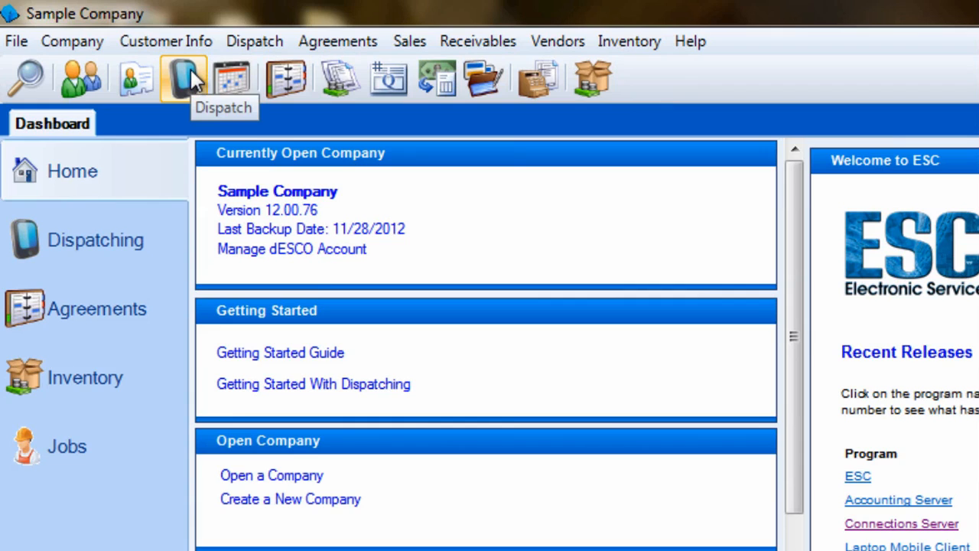
mouse_move(233, 79)
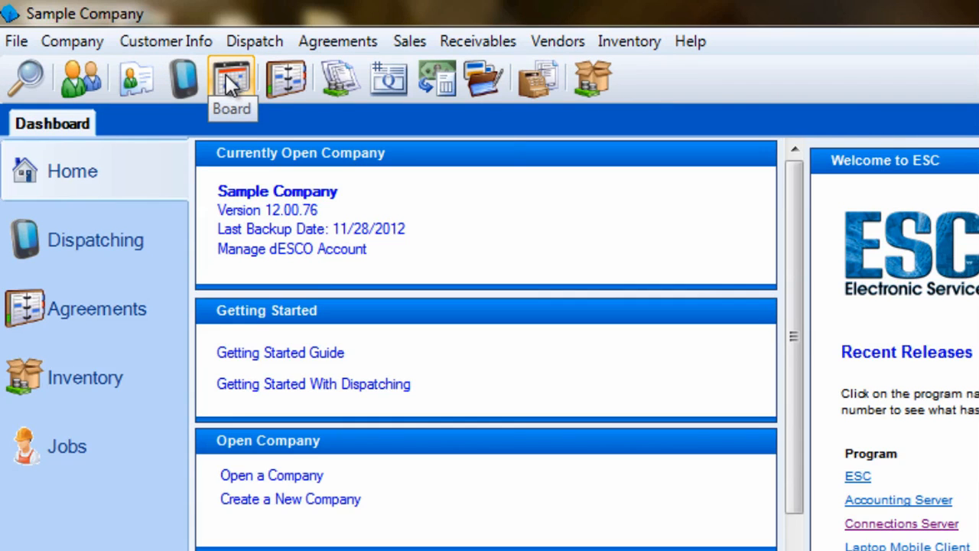
mouse_move(284, 78)
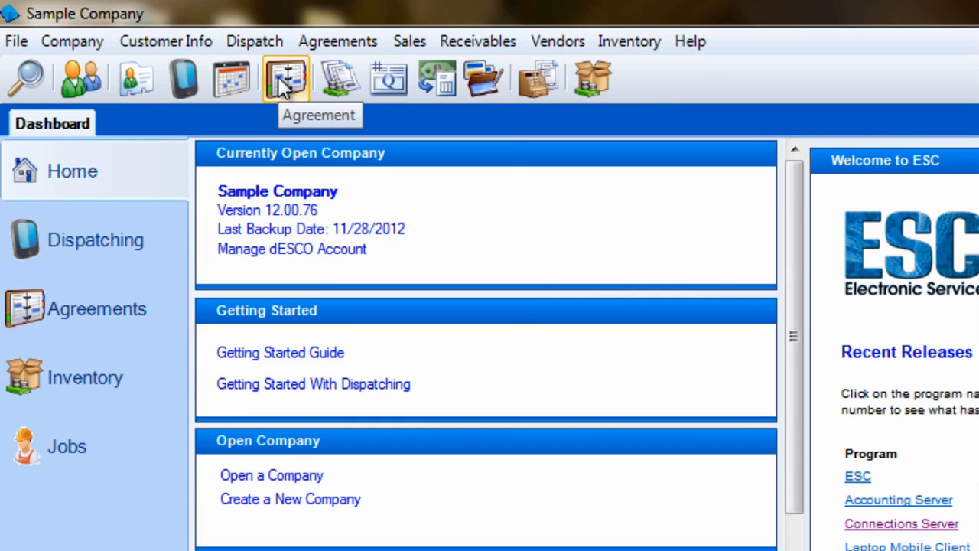
mouse_move(389, 80)
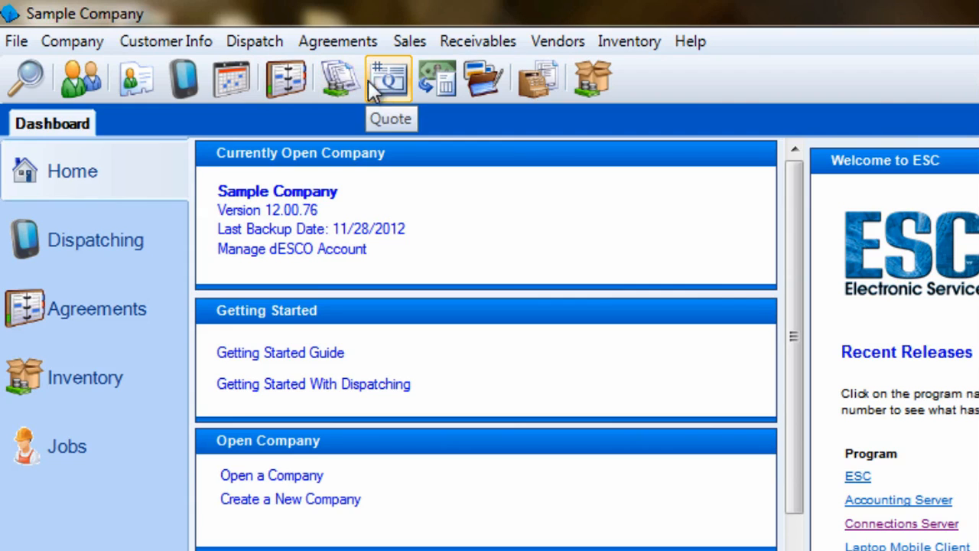
mouse_move(483, 80)
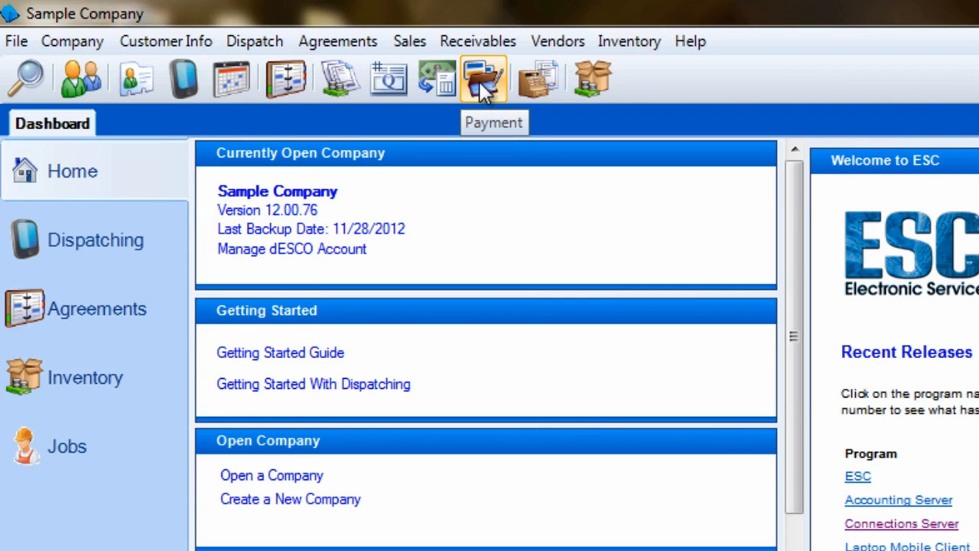
mouse_move(425, 126)
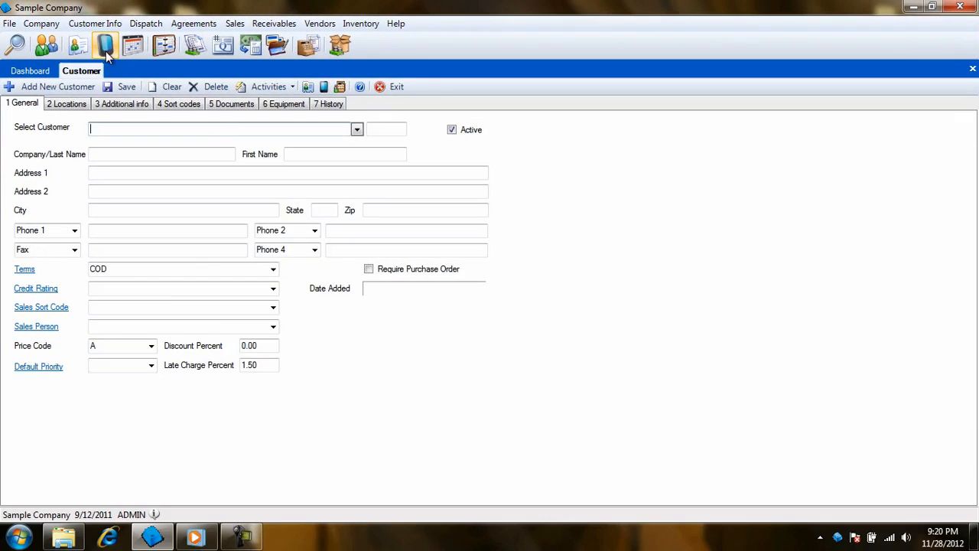
- Bring up the Dispatch and Invoice record tabs, then return to the blank Customer form
click(164, 46)
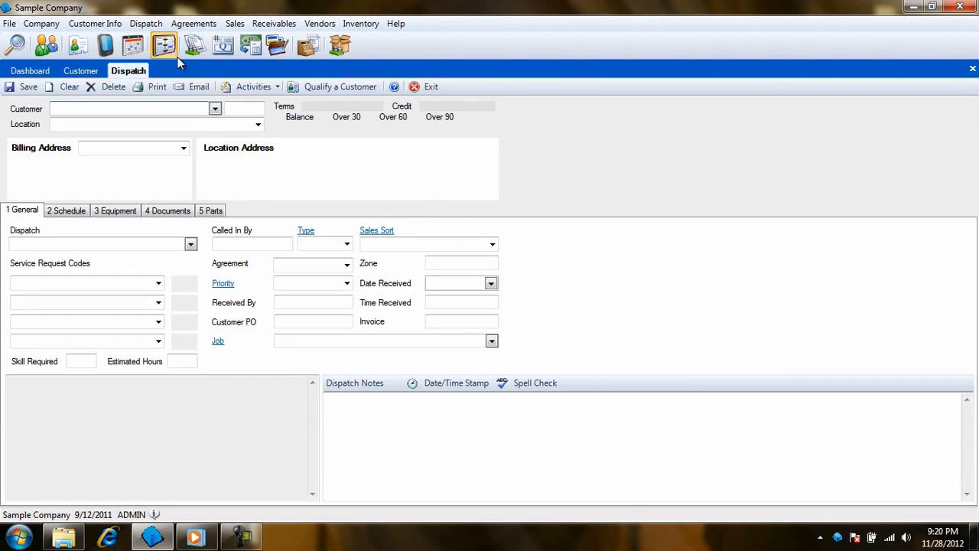
click(224, 46)
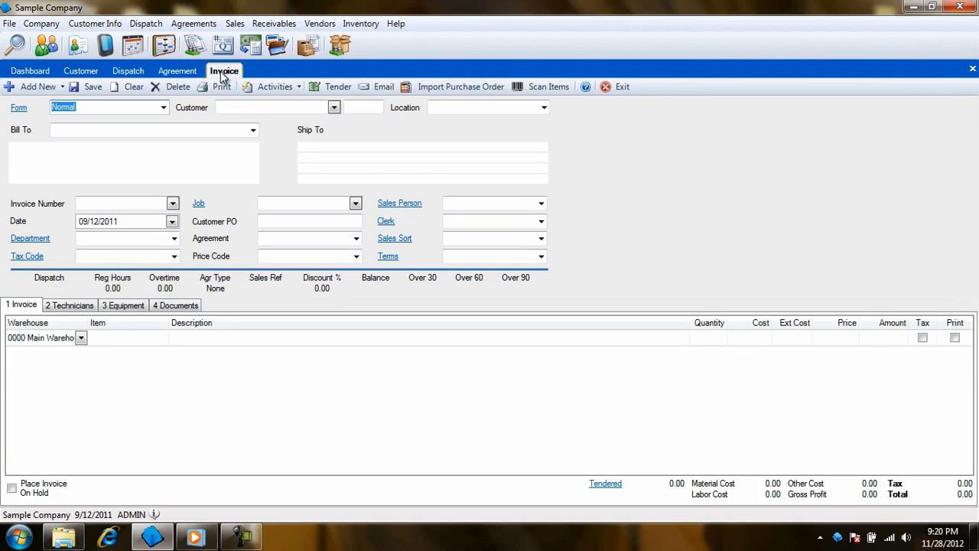
click(128, 70)
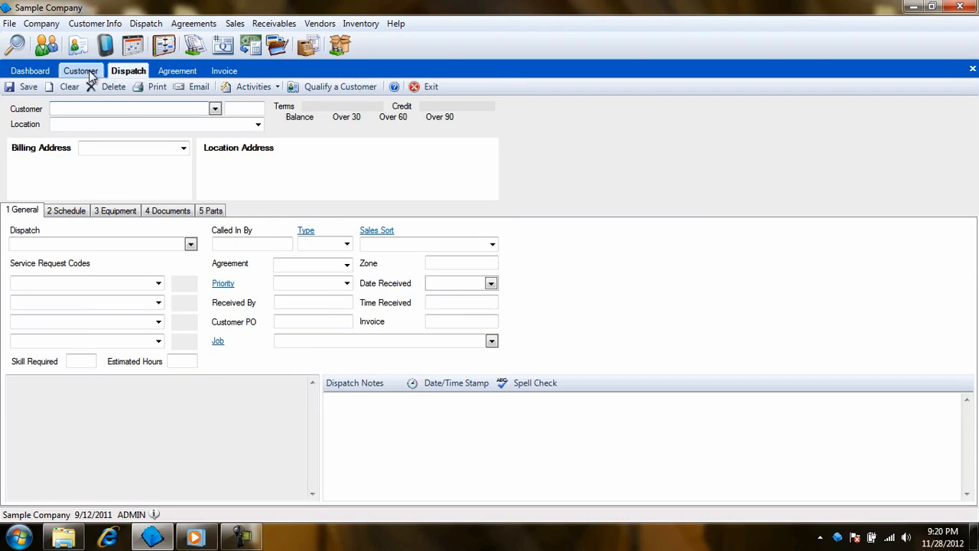
click(81, 70)
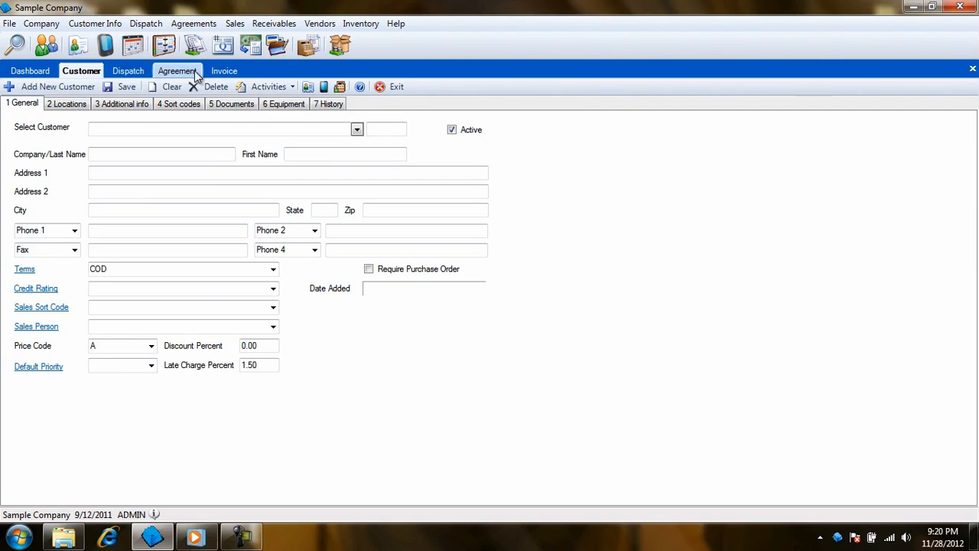
click(224, 70)
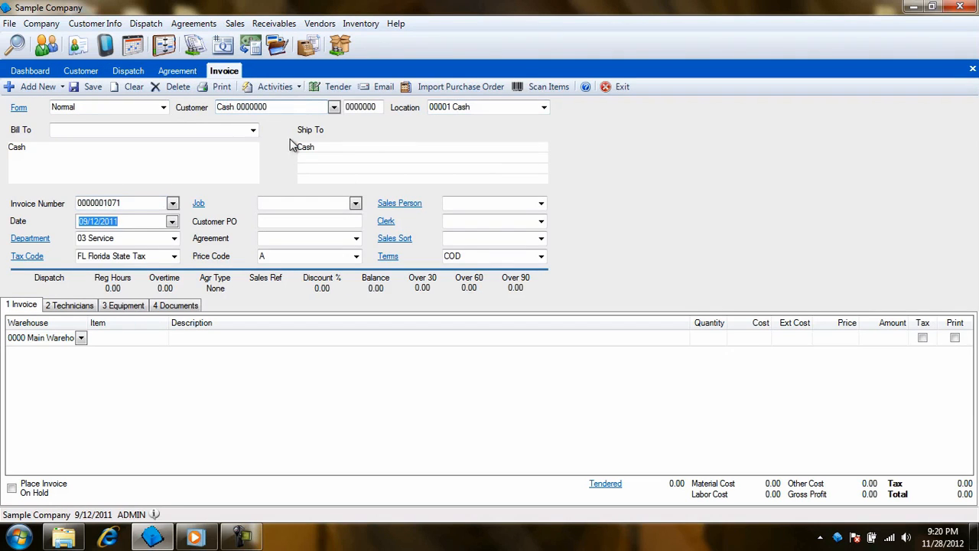
click(126, 338)
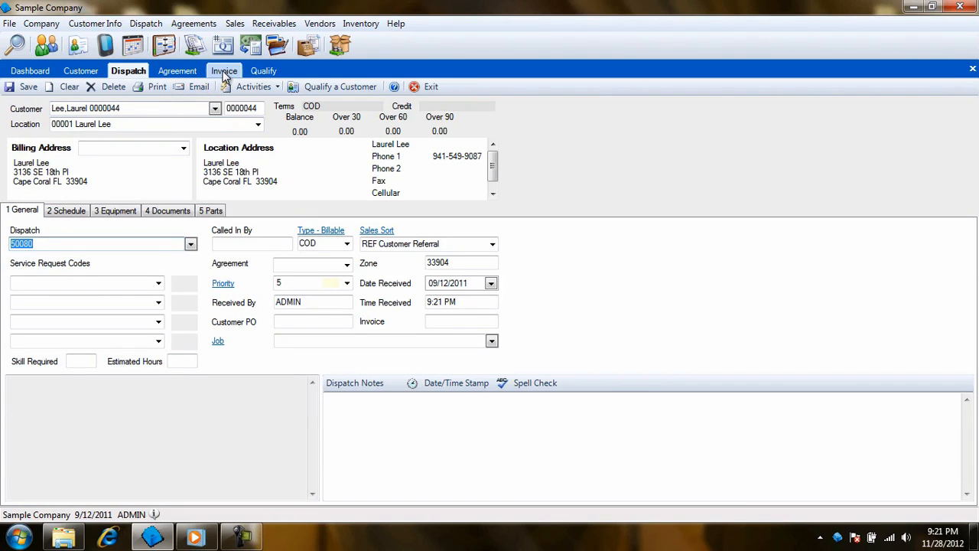
click(224, 70)
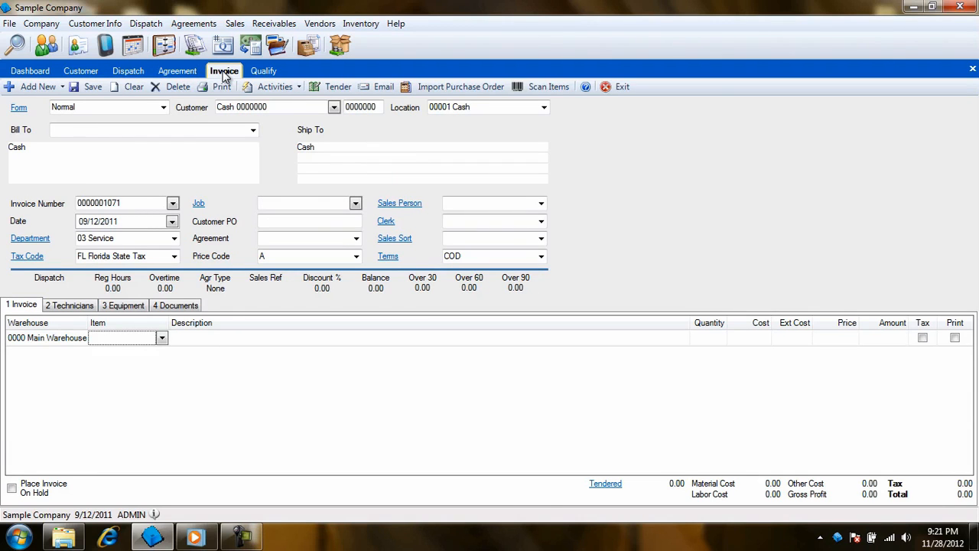
click(29, 71)
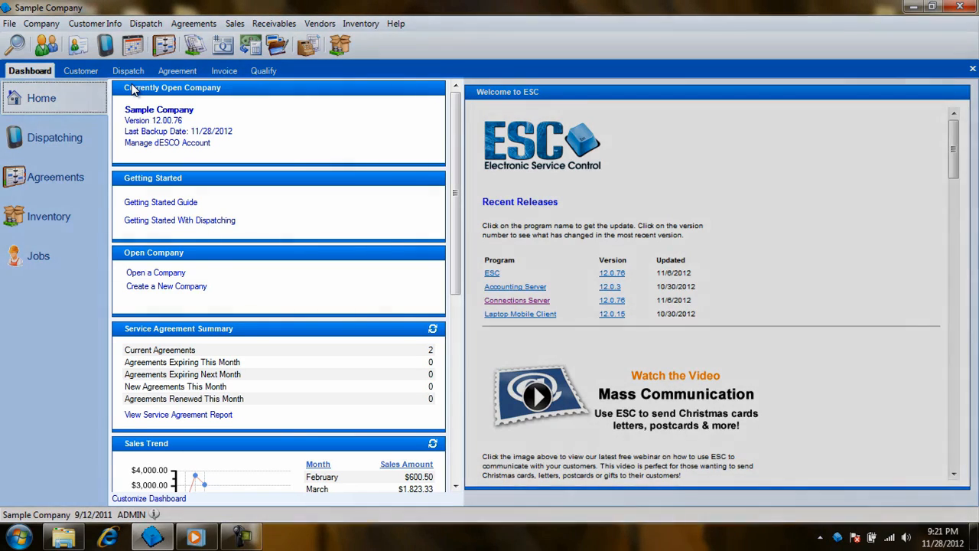
mouse_move(248, 158)
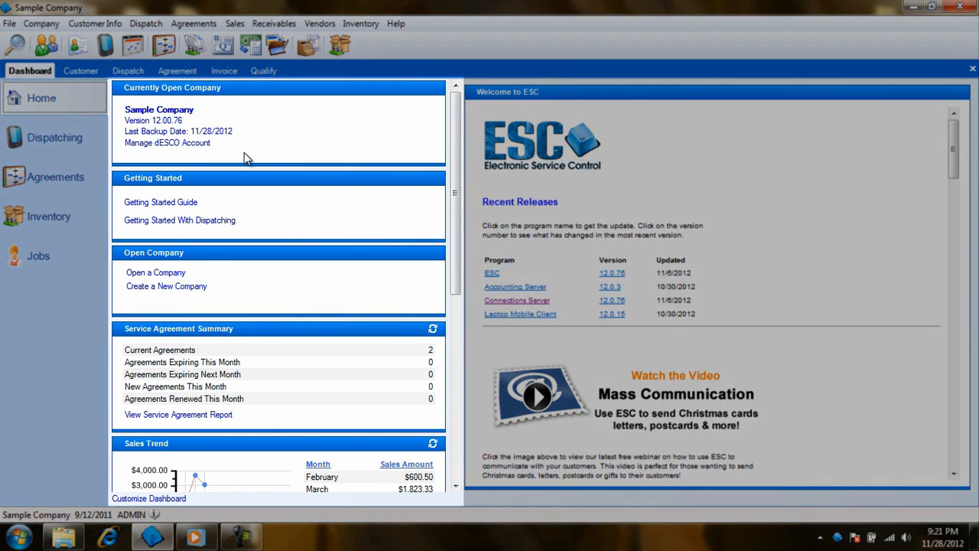
scroll(down, 3)
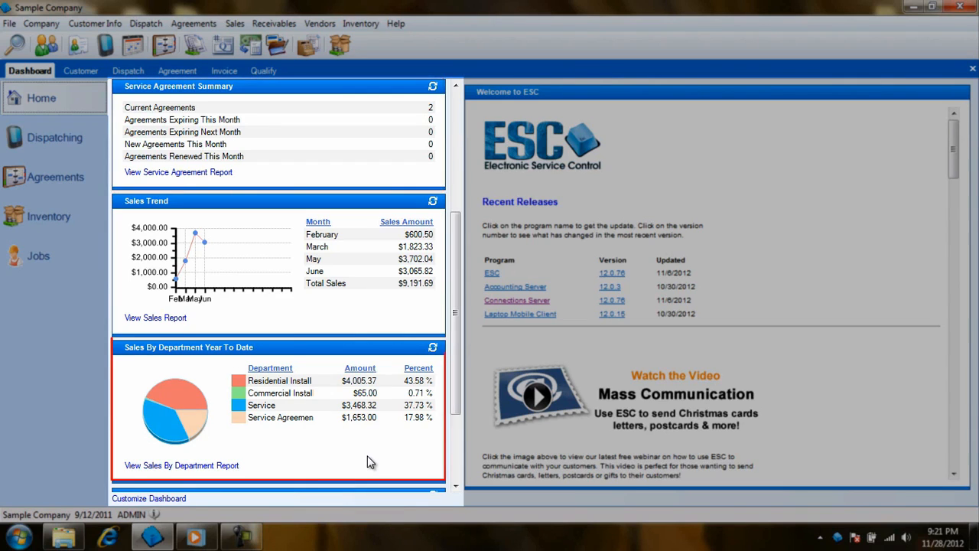
mouse_move(193, 171)
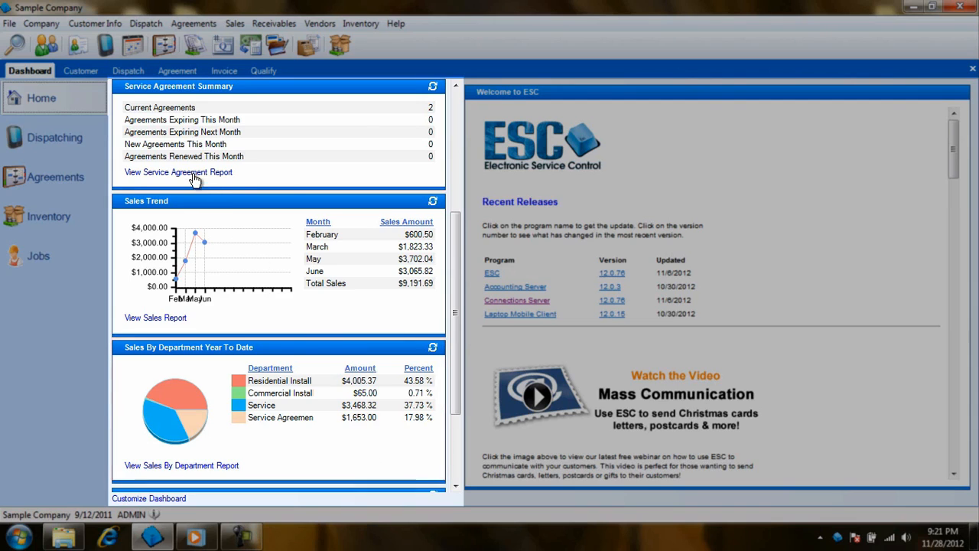
mouse_move(153, 322)
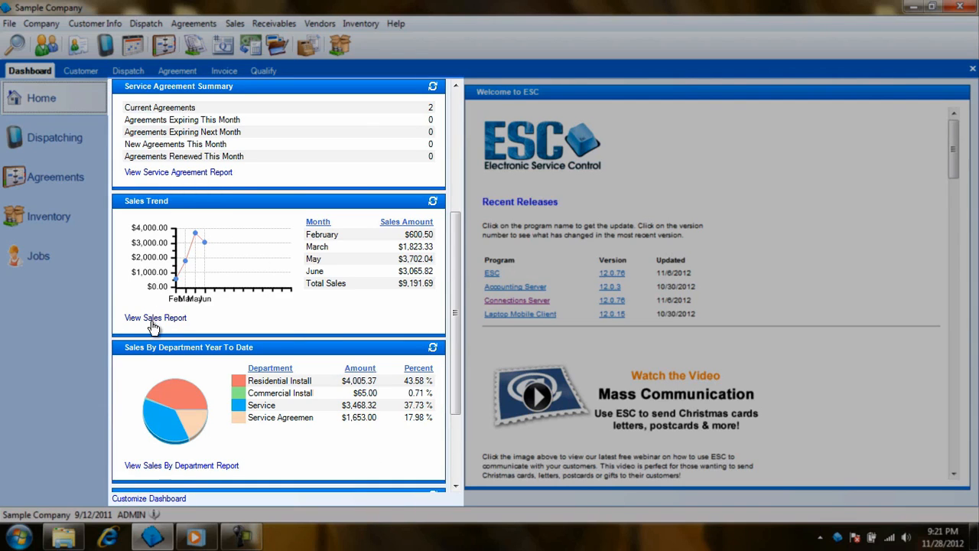
mouse_move(153, 470)
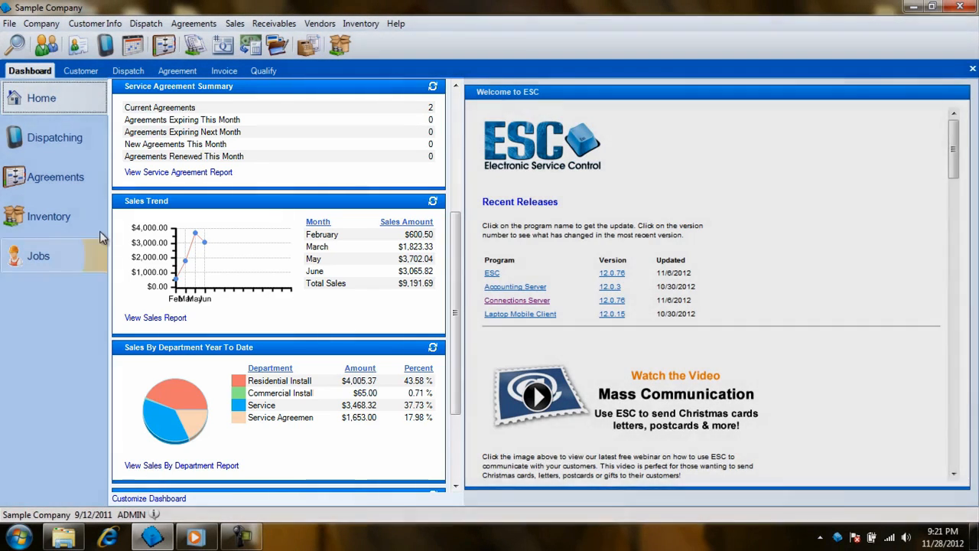
- Review the Dispatching, Agreements, Inventory and Jobs overviews, then bring up a blank Customer form
click(55, 138)
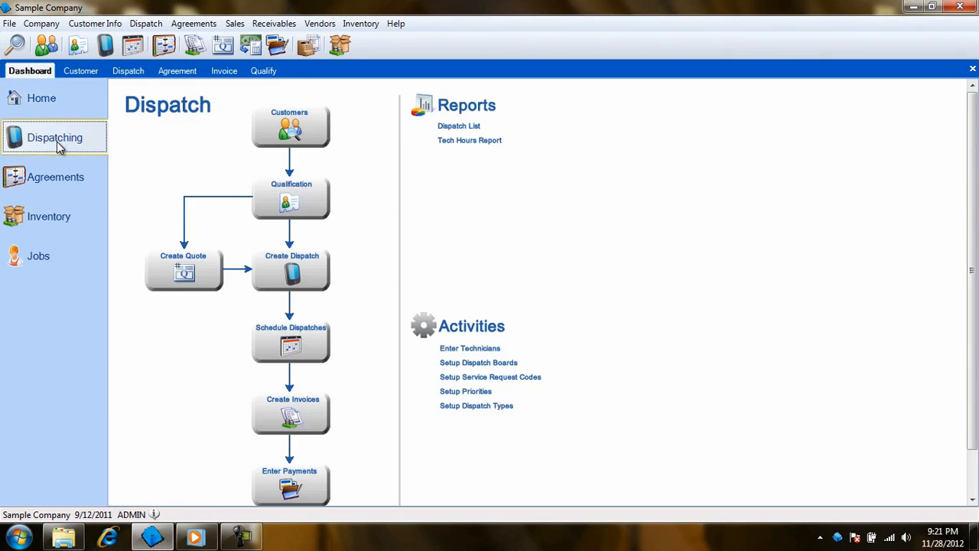
click(55, 178)
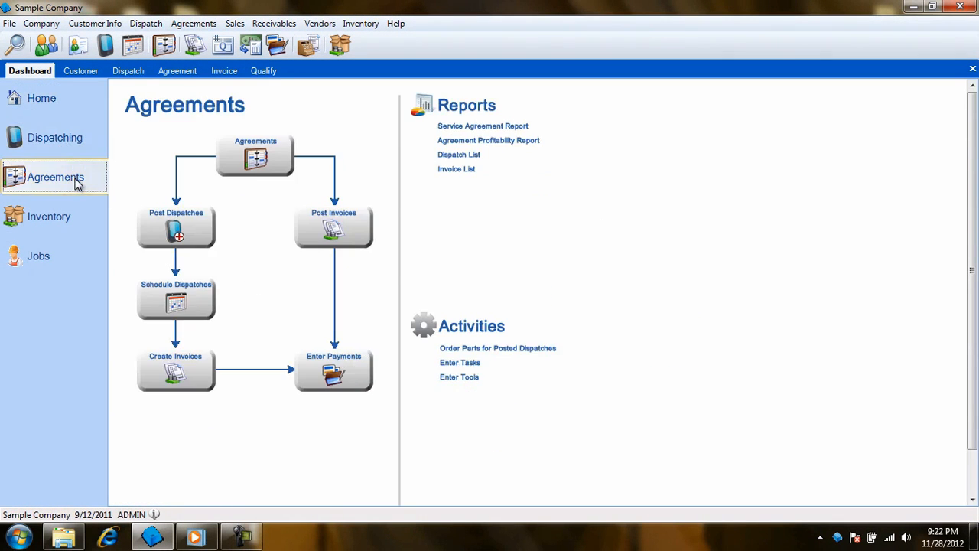
click(49, 217)
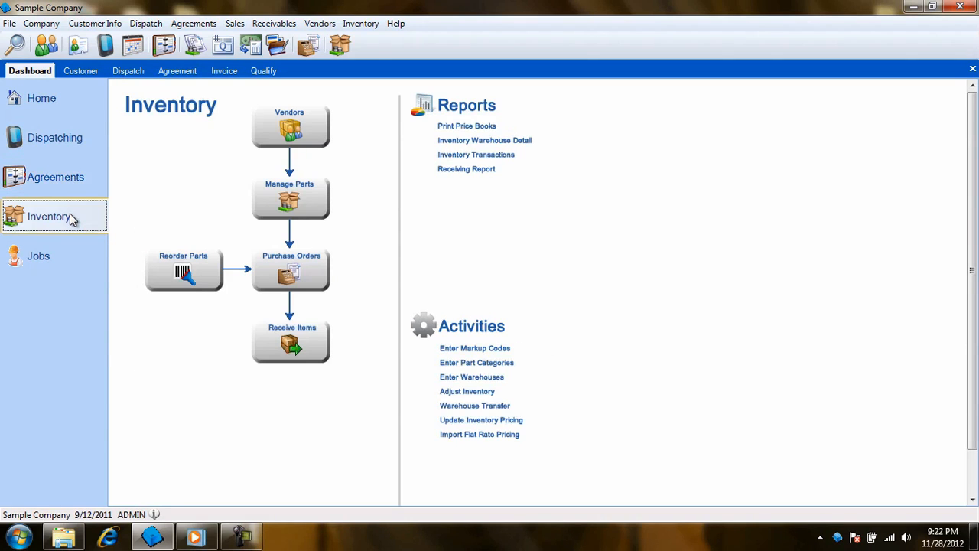
click(38, 255)
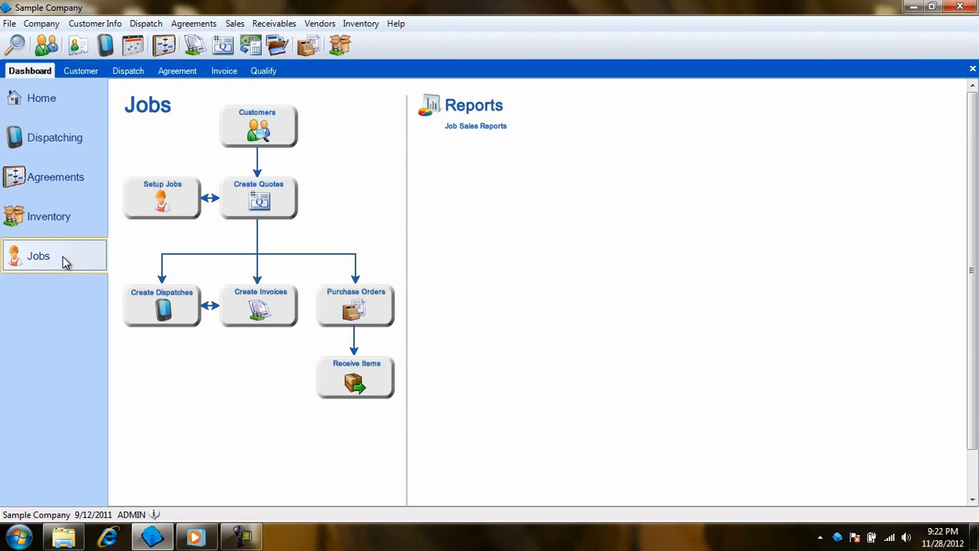
click(46, 46)
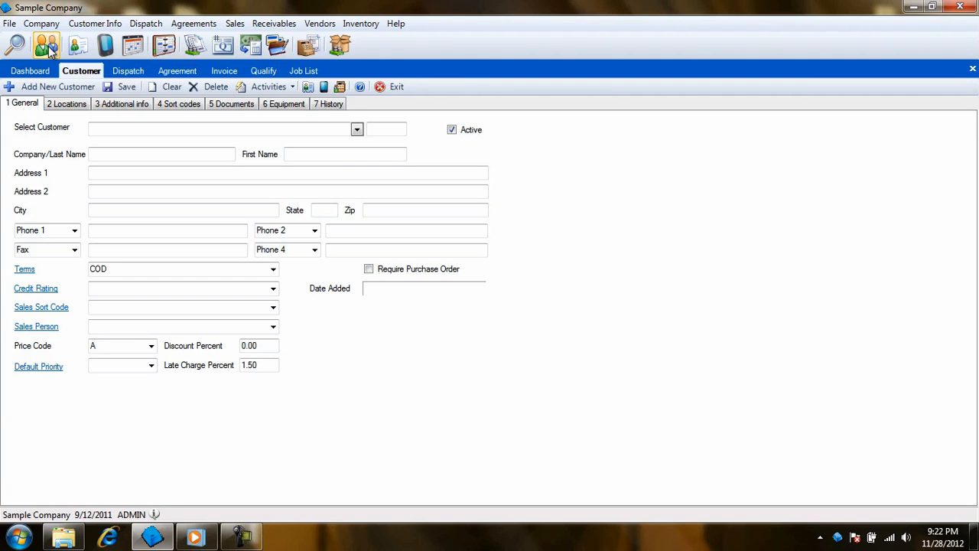
- Enter new customer Jim Brown, 123 Main Street, Cape Coral, FL 33990, and show his Activities list
click(58, 85)
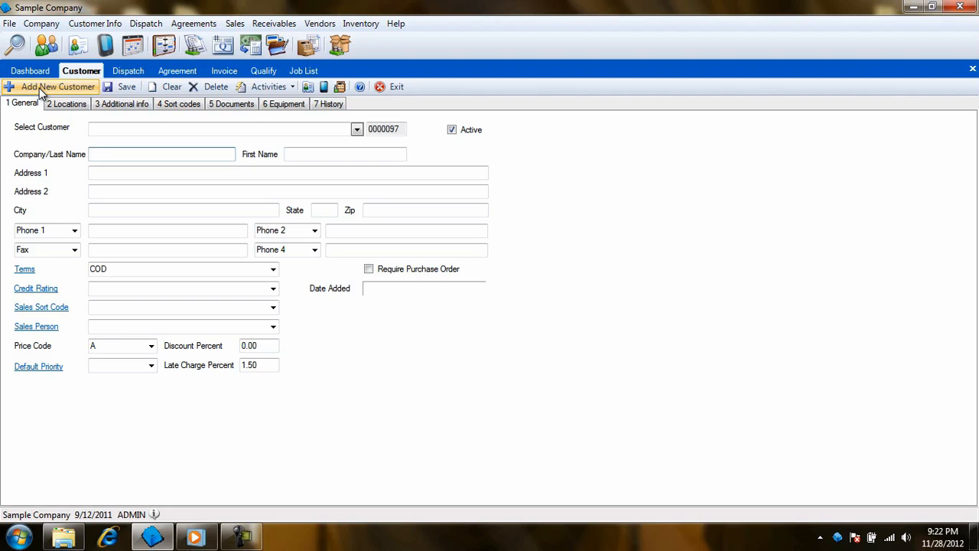
click(288, 171)
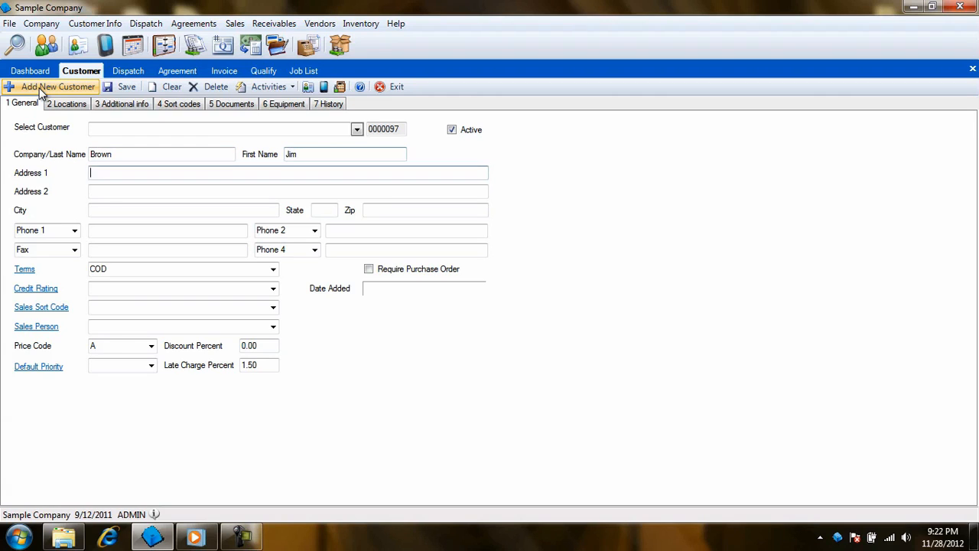
text(123 M)
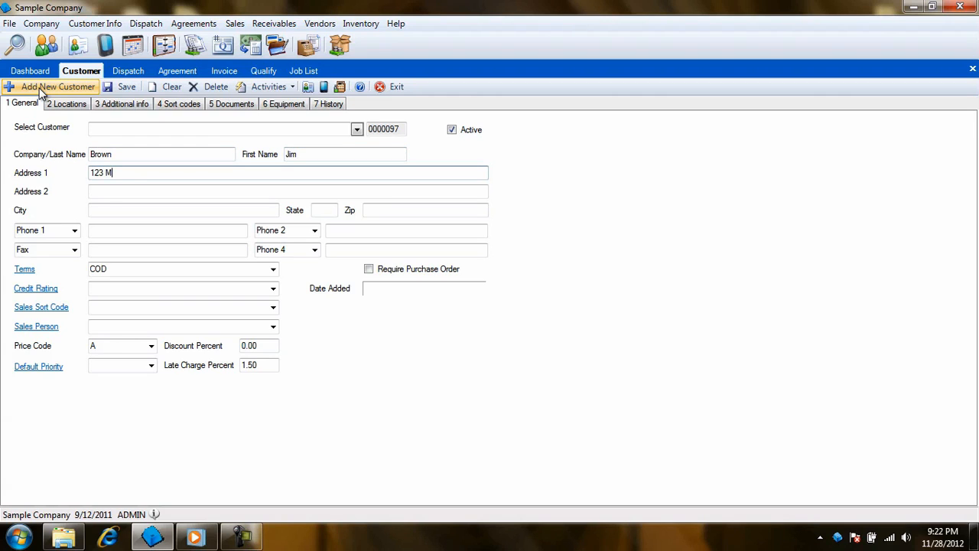
text(ain Street)
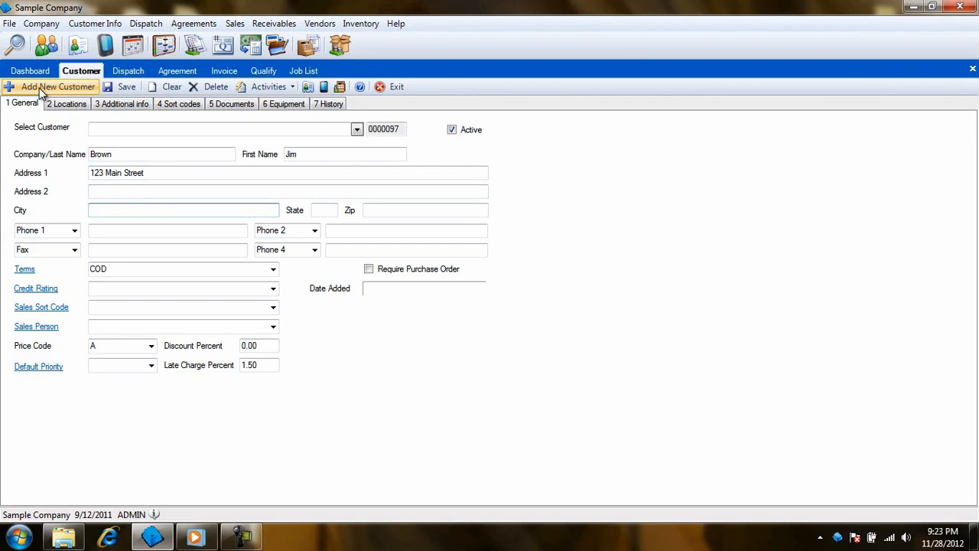
text(Cape Coral)
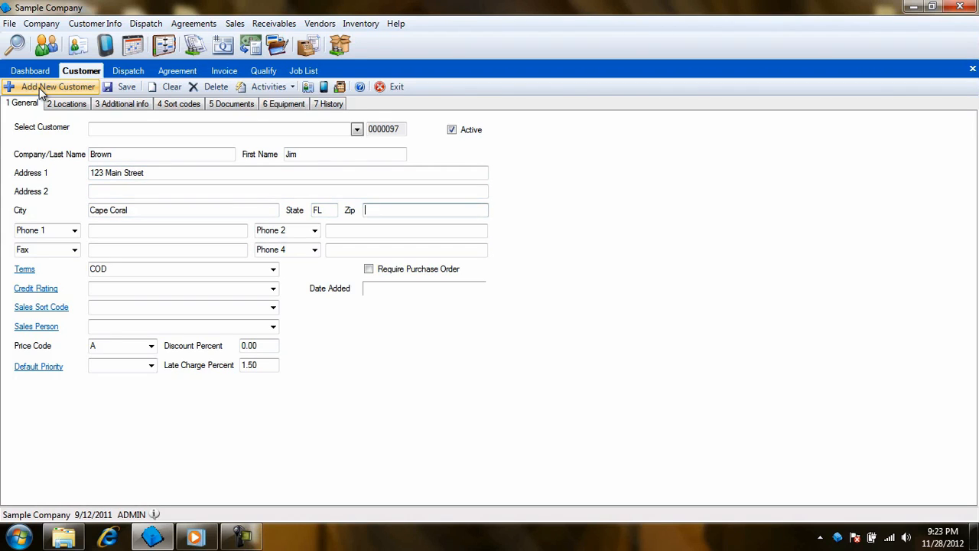
text(33990)
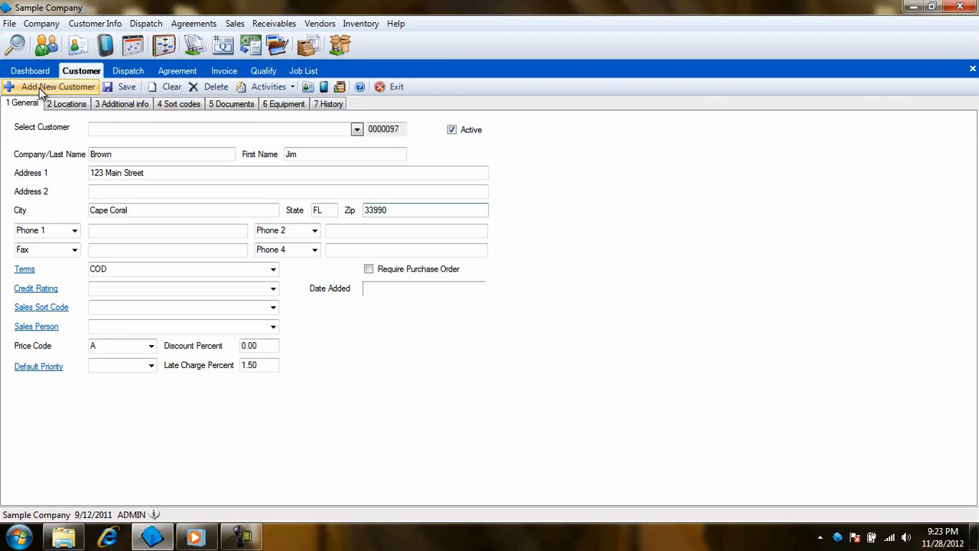
mouse_move(243, 104)
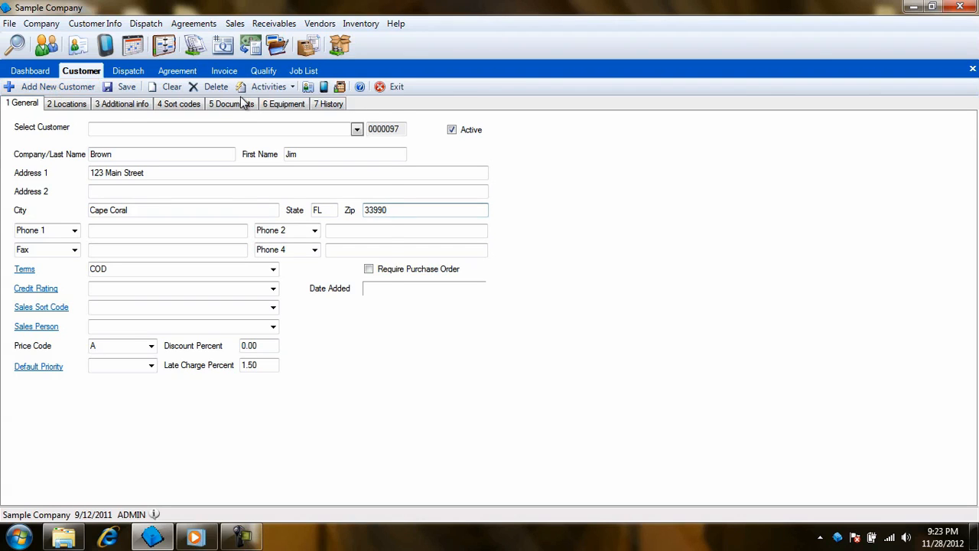
click(269, 86)
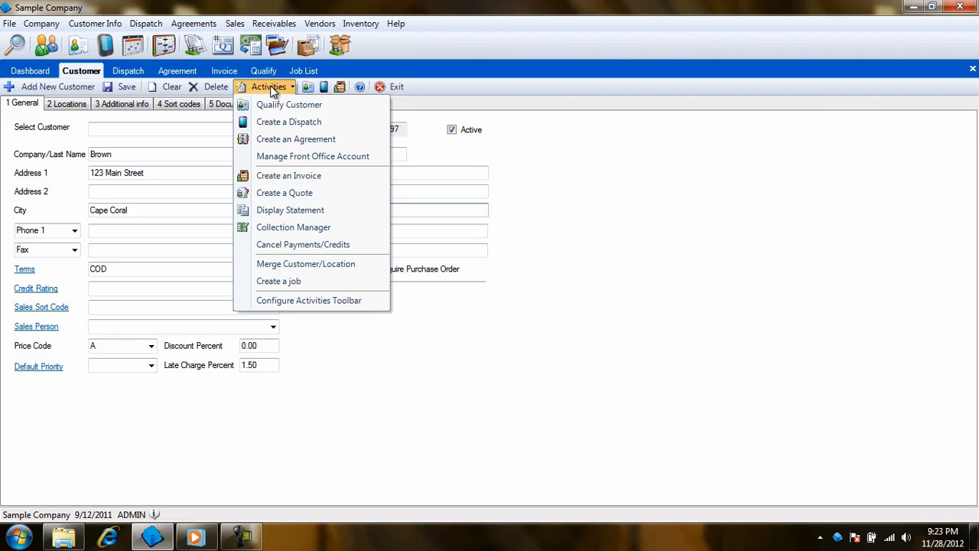
click(289, 122)
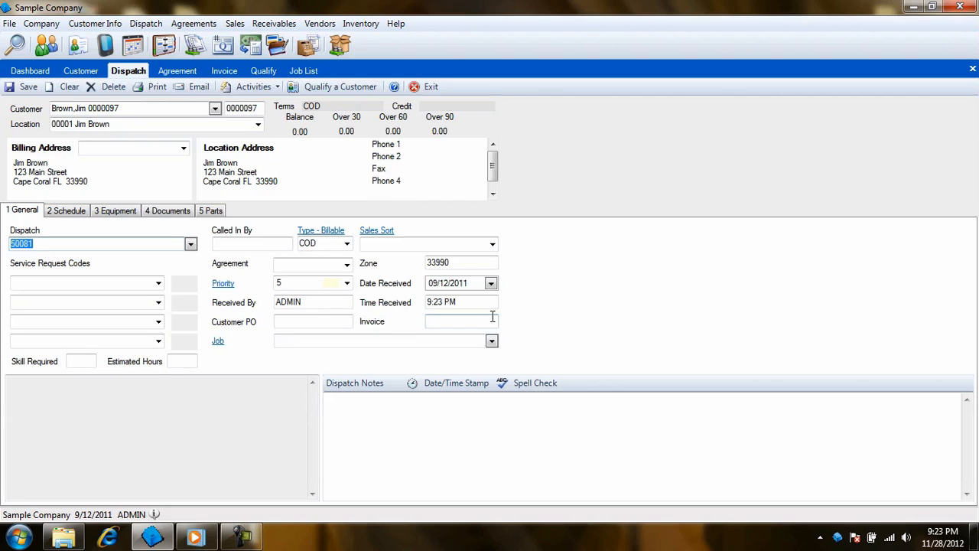
mouse_move(113, 233)
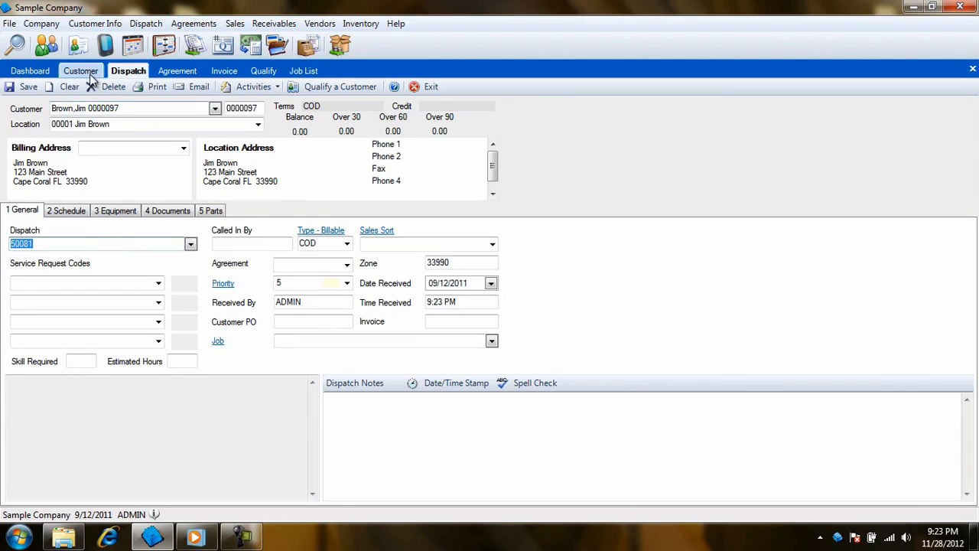
click(254, 86)
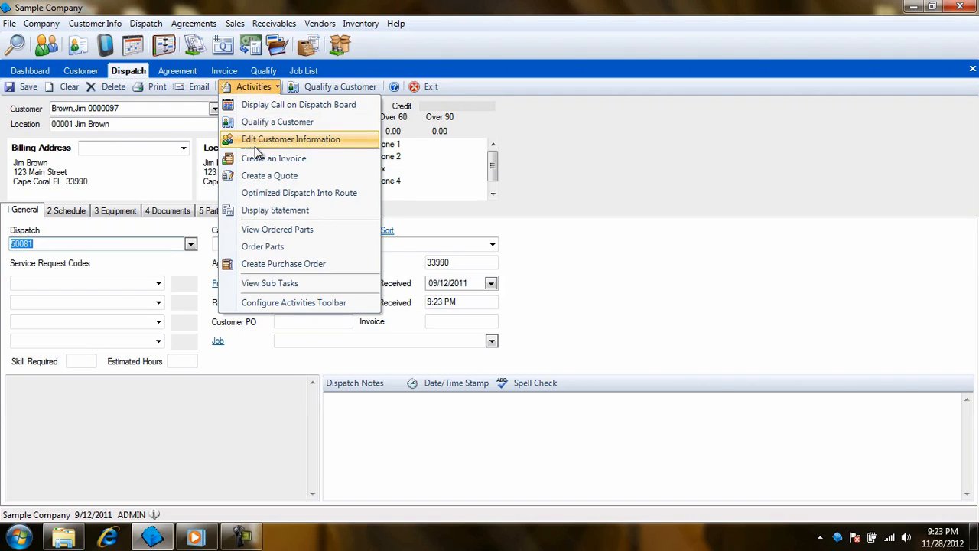
click(291, 137)
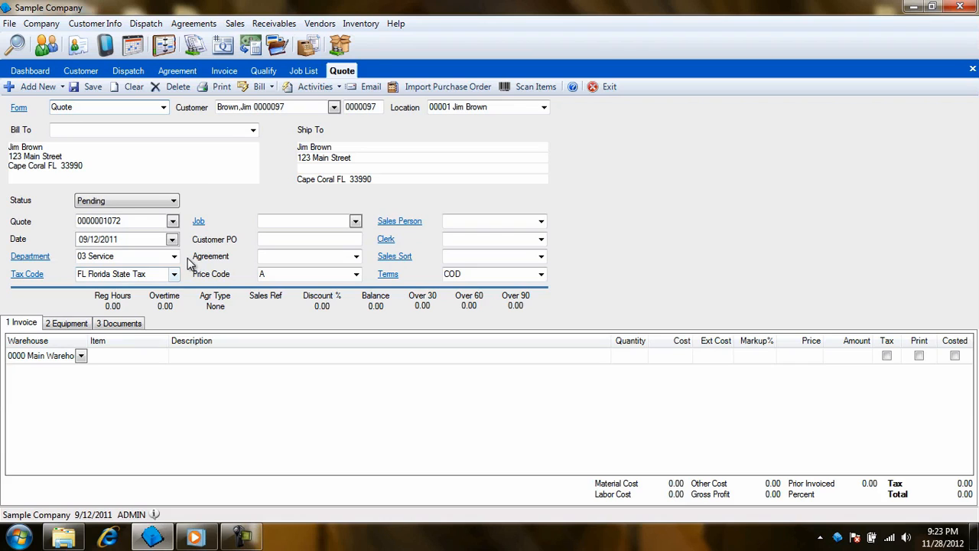
- Browse the invoice screen's Activities list, then return to an empty Dispatch form
click(223, 70)
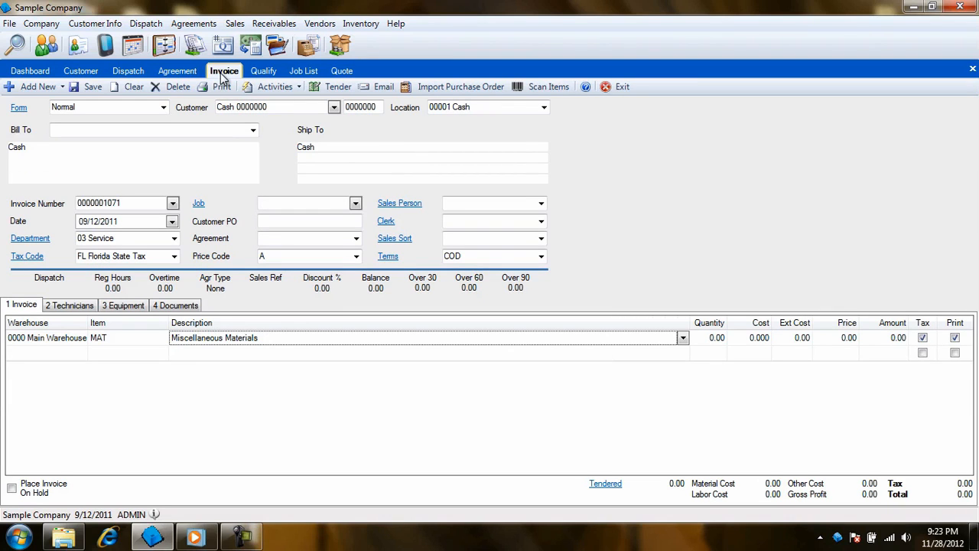
click(275, 86)
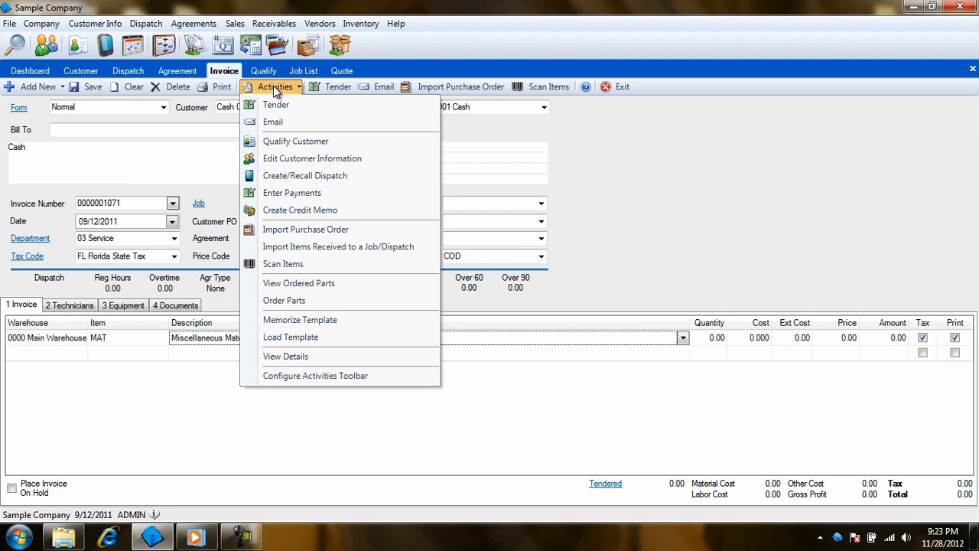
click(341, 70)
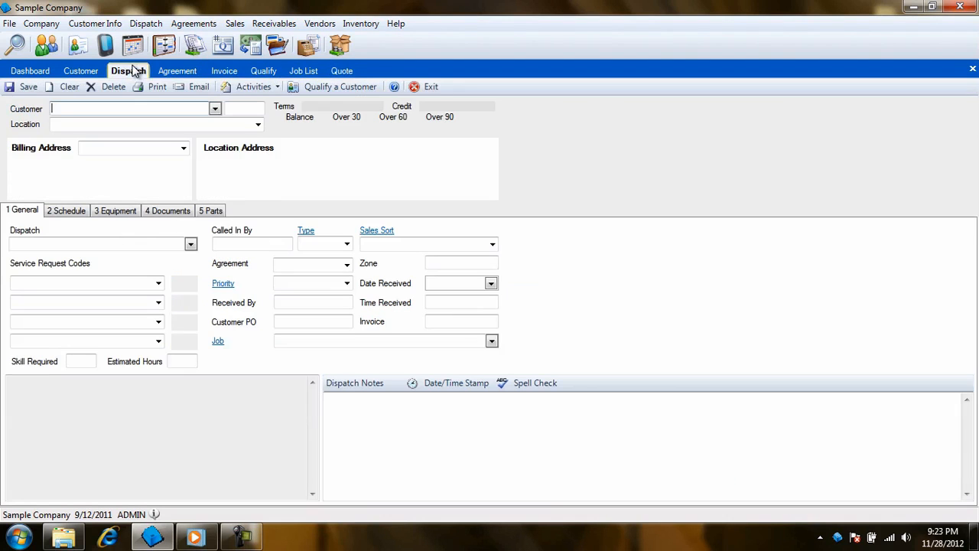
click(251, 86)
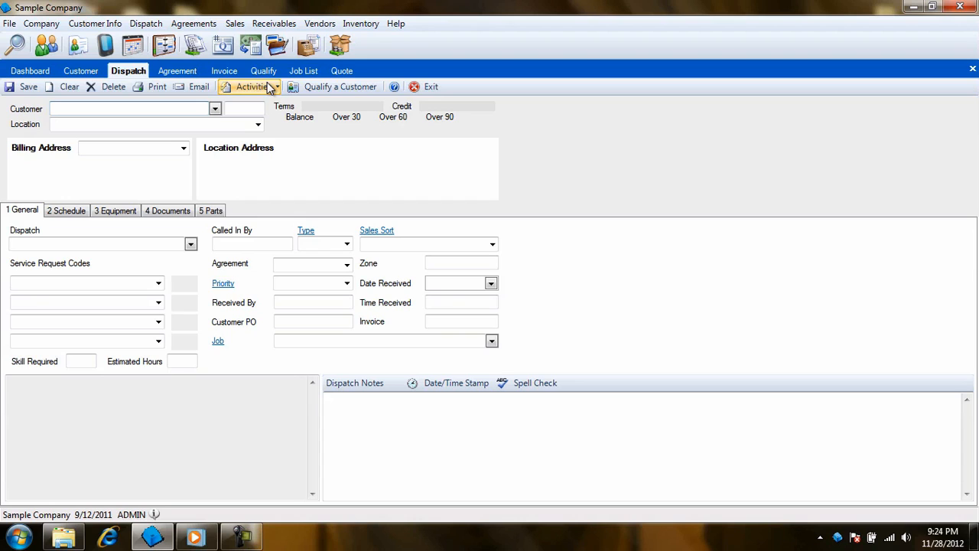
mouse_move(432, 85)
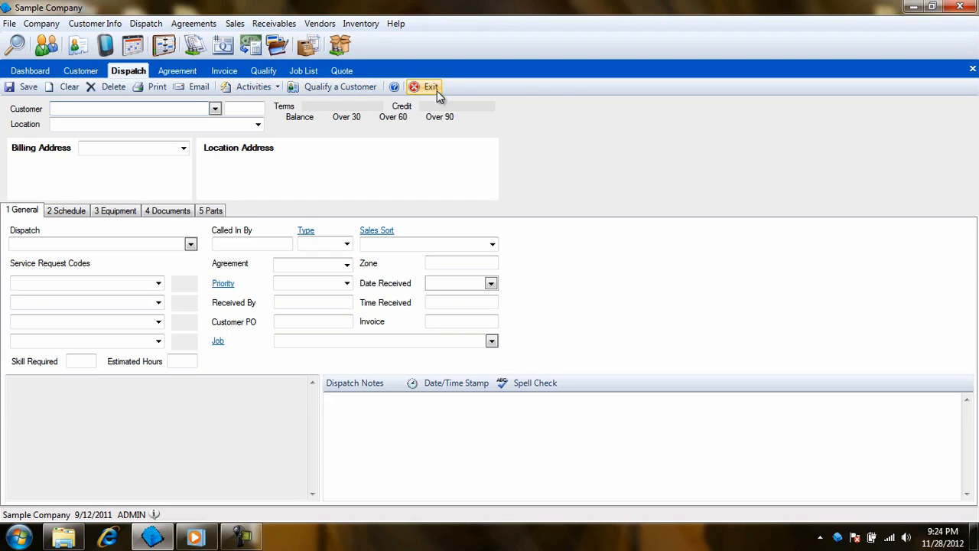
- Customize the dispatch Activities toolbar to include Create an Invoice and Create a Quote
right_click(431, 85)
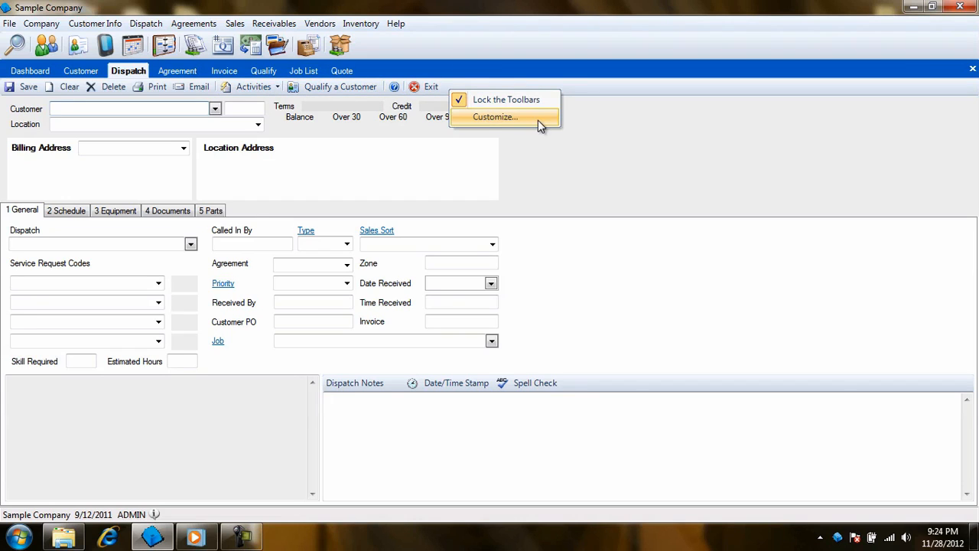
click(495, 116)
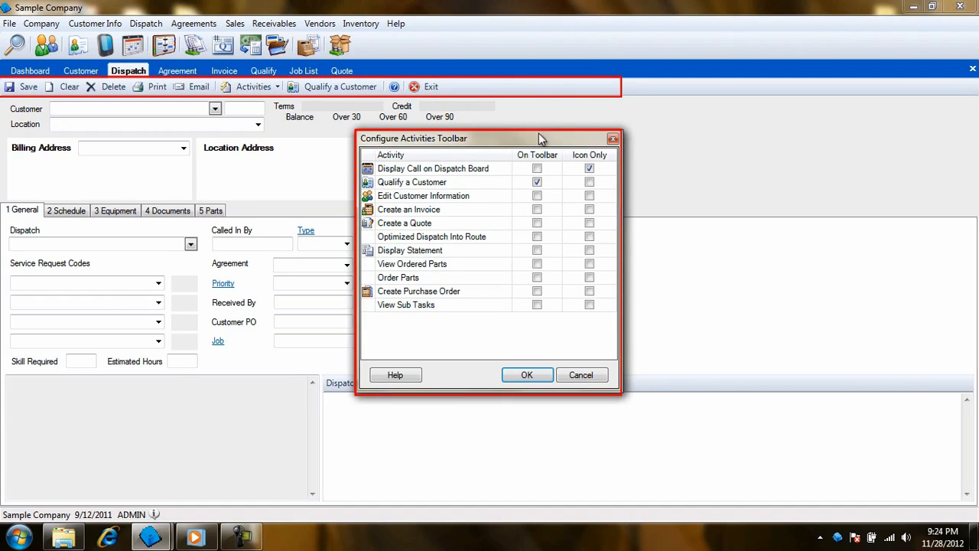
mouse_move(539, 213)
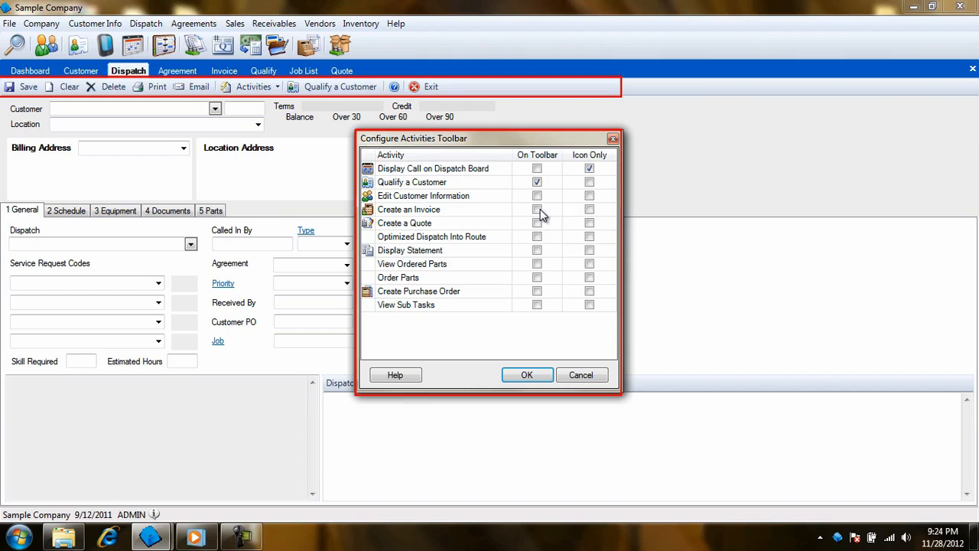
click(537, 208)
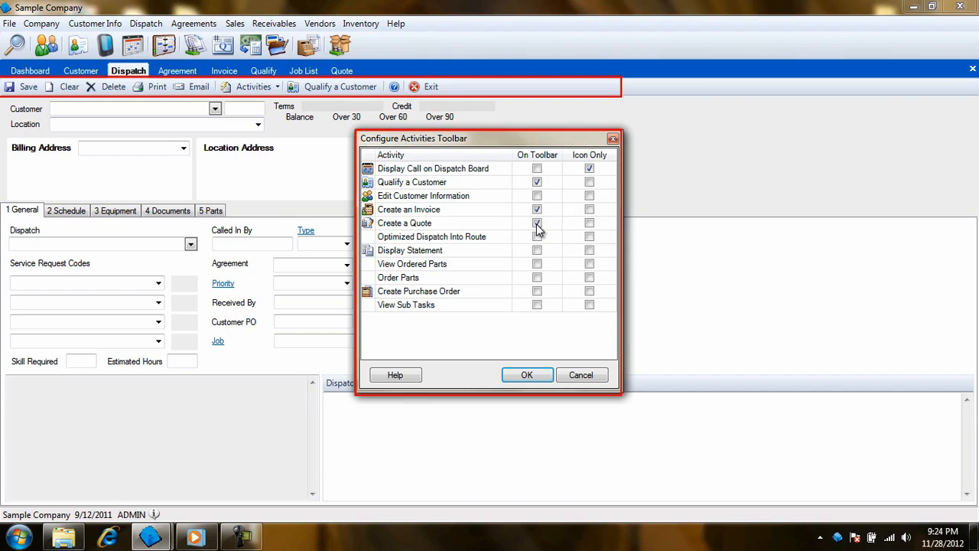